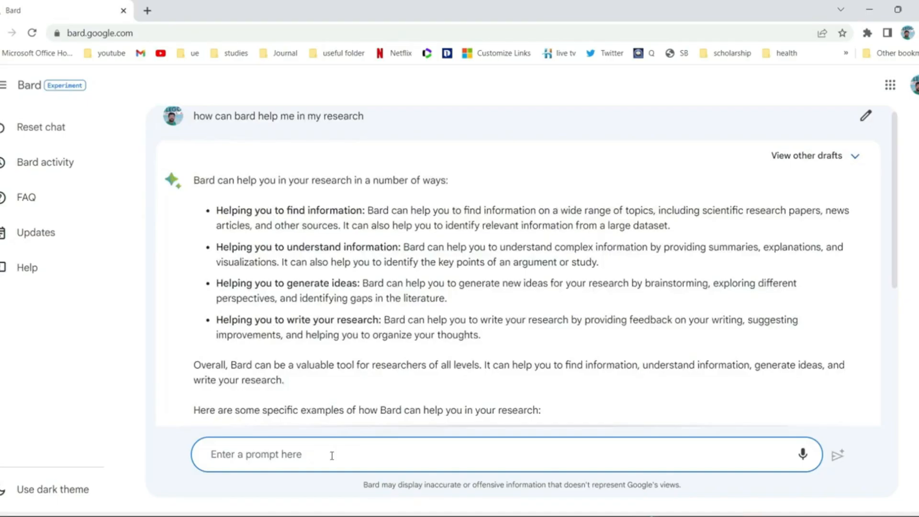
mouse_move(431, 456)
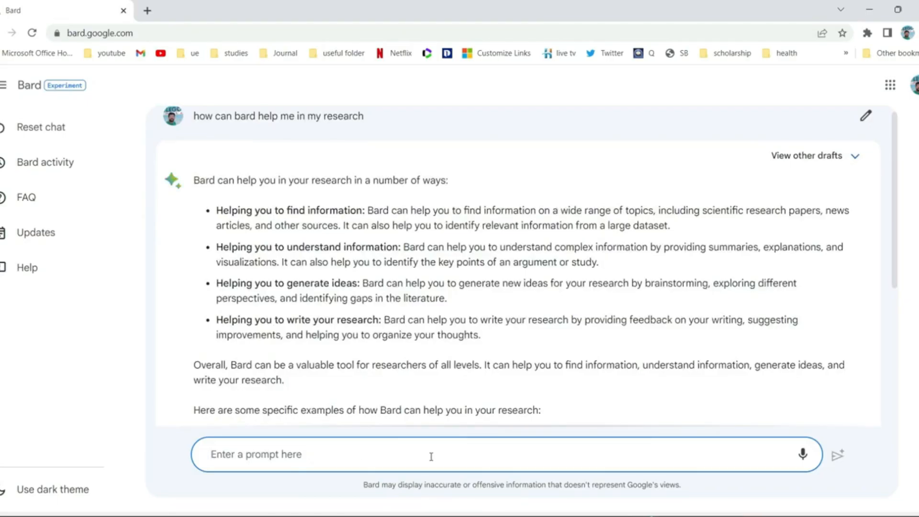